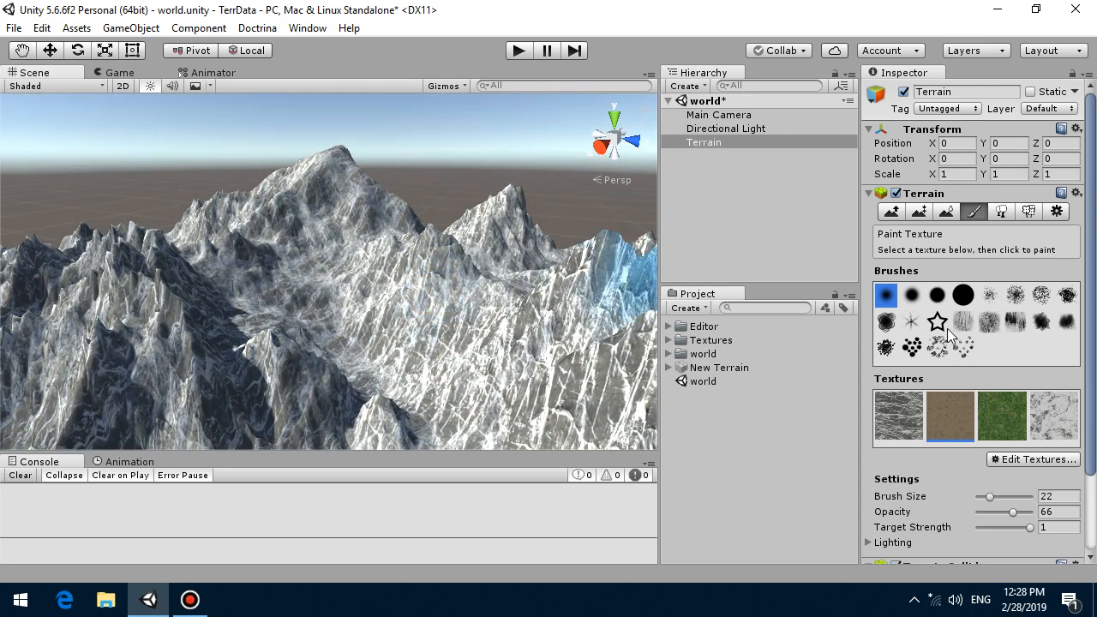
Launch the Terrain Texturer from the Doctrina menu with the rock texture chosen for painting
left_click(898, 416)
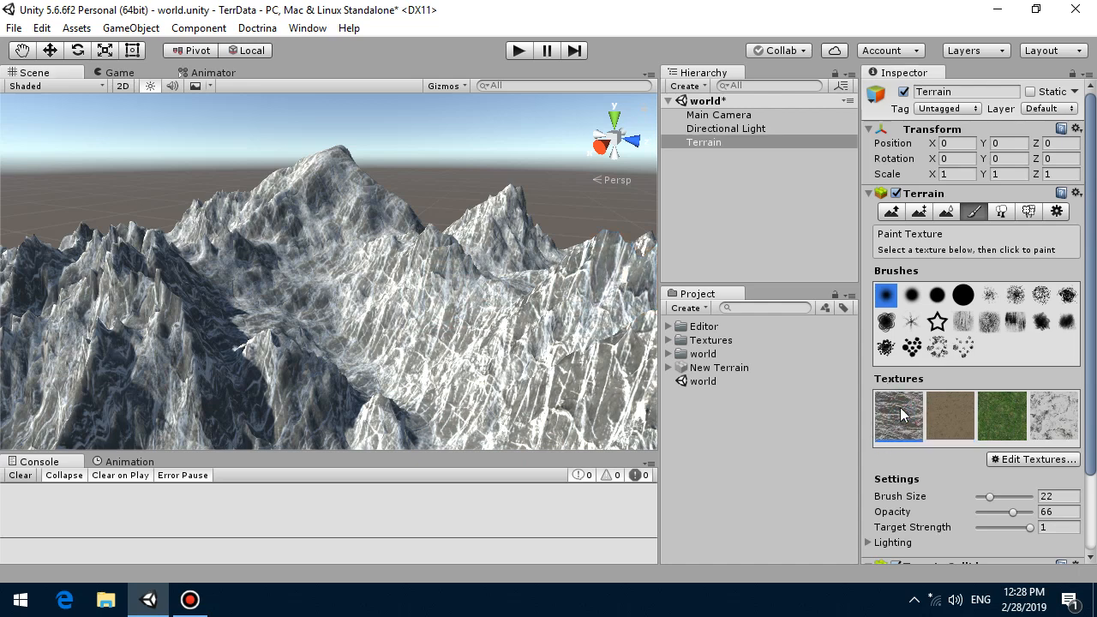
mouse_move(947, 456)
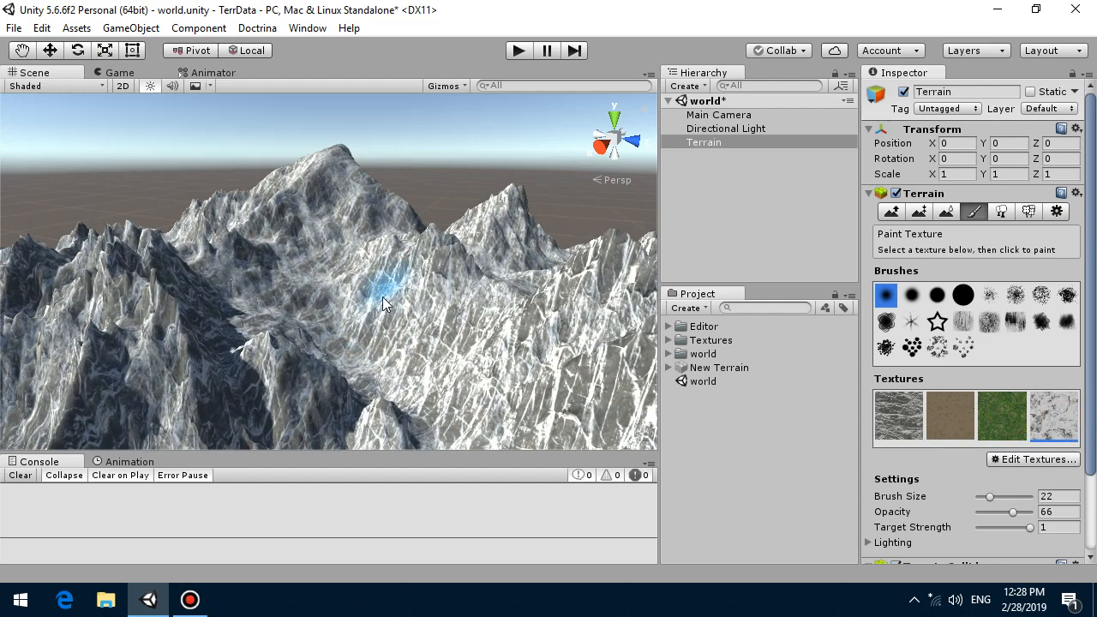
left_click(257, 28)
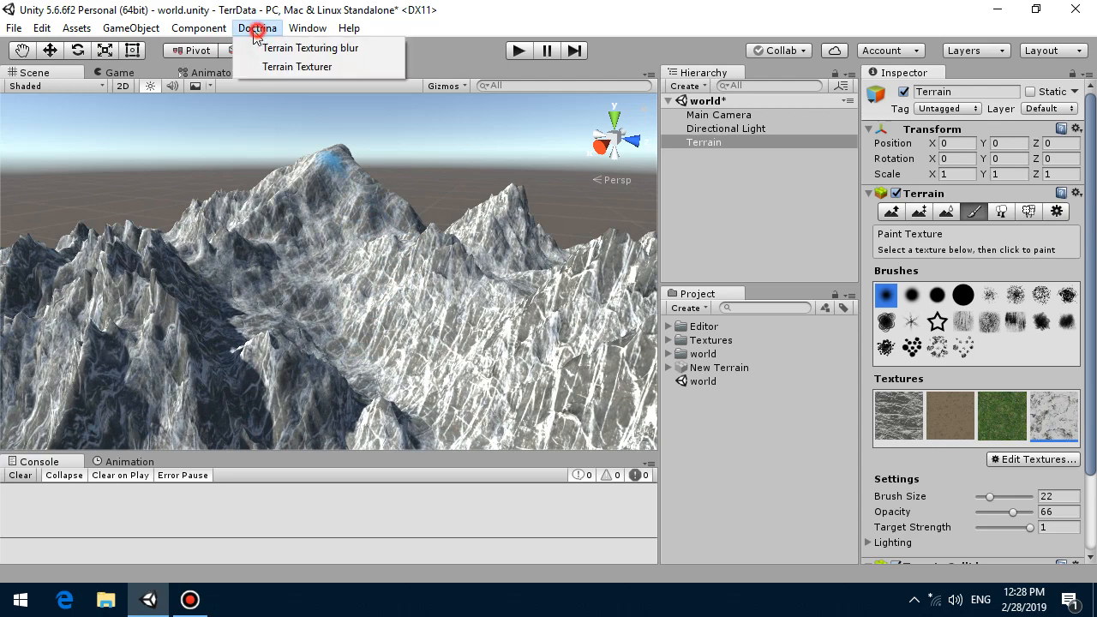
mouse_move(257, 27)
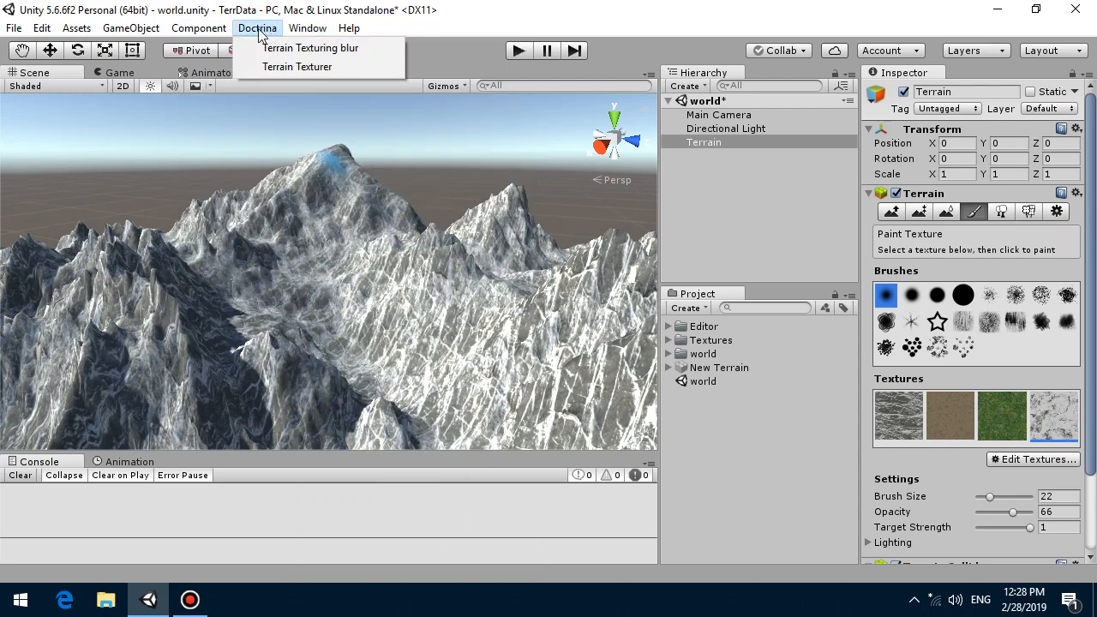
mouse_move(298, 67)
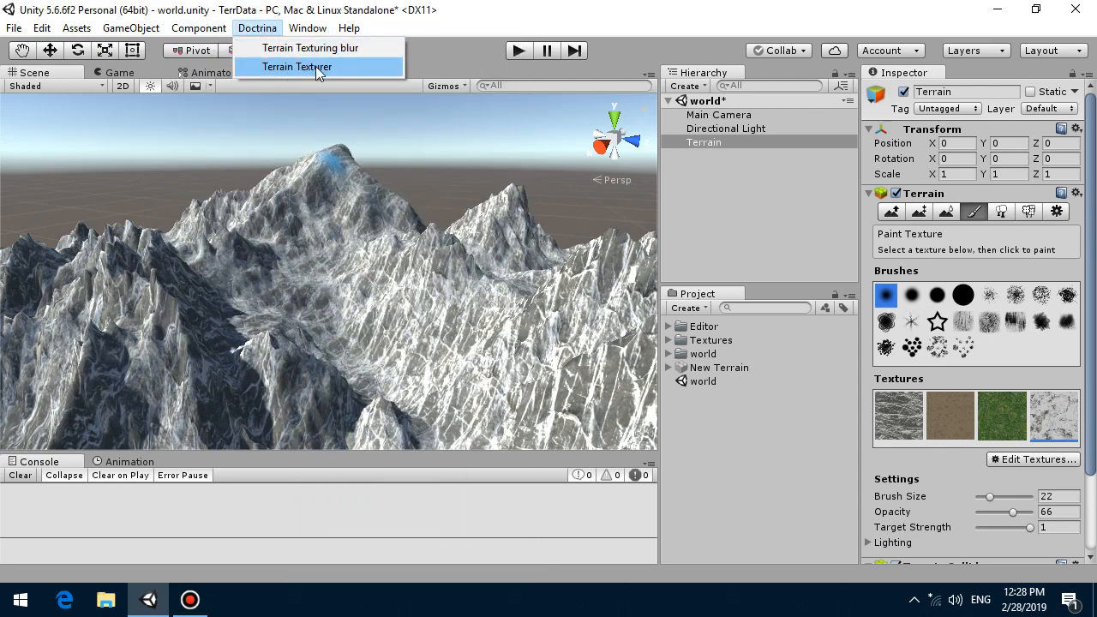
left_click(298, 67)
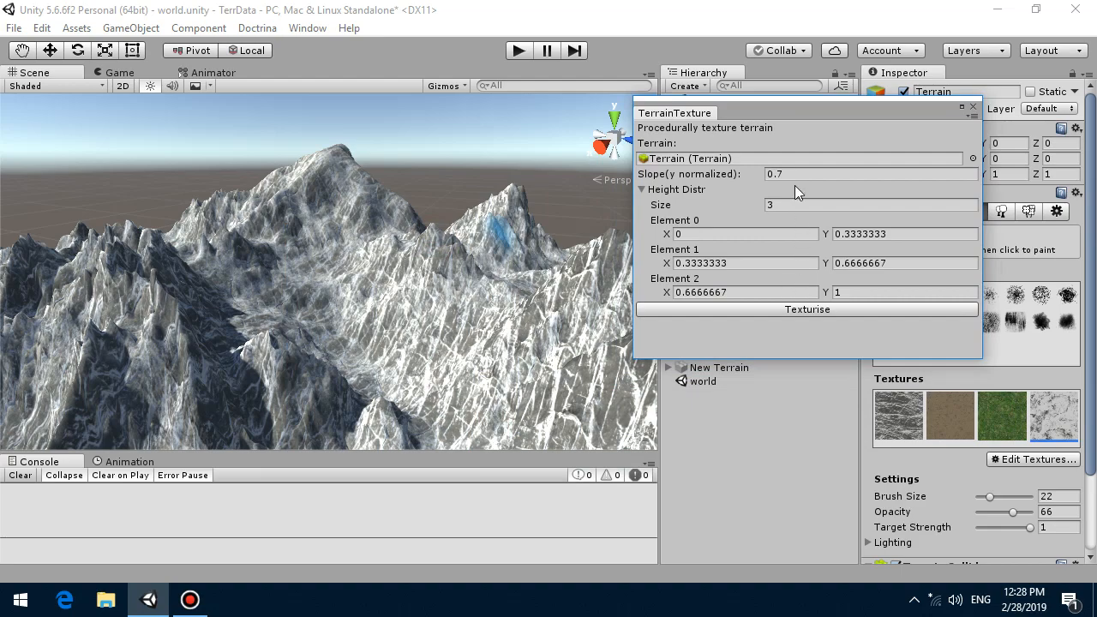
Texturise the mountain, re-run with slope threshold 0.5, then return to 0.7 and re-run
left_click(806, 309)
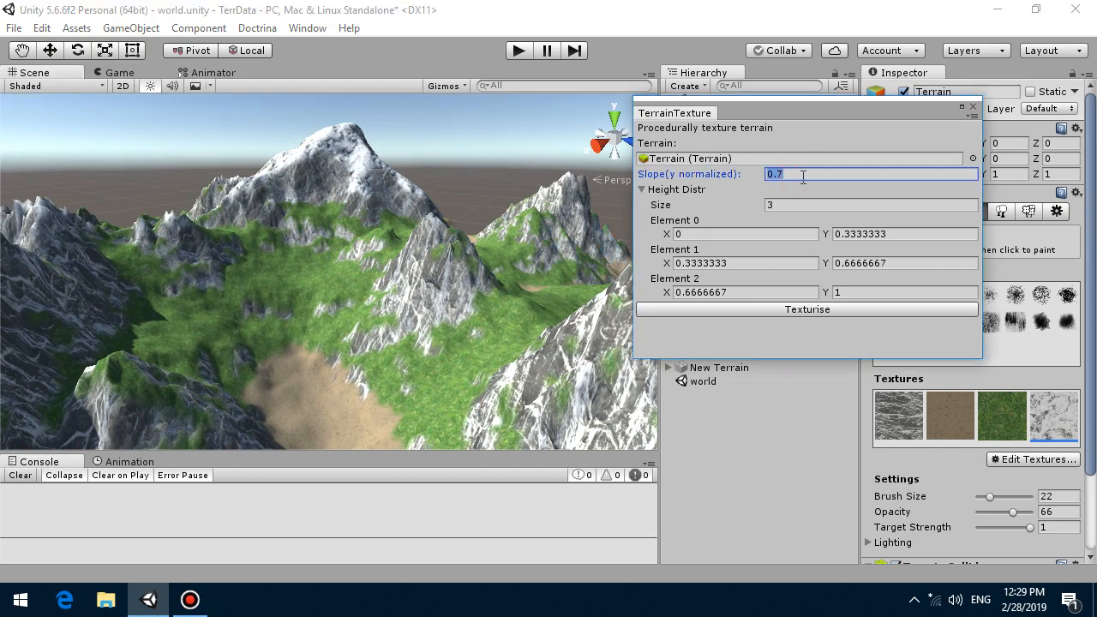
left_click(805, 309)
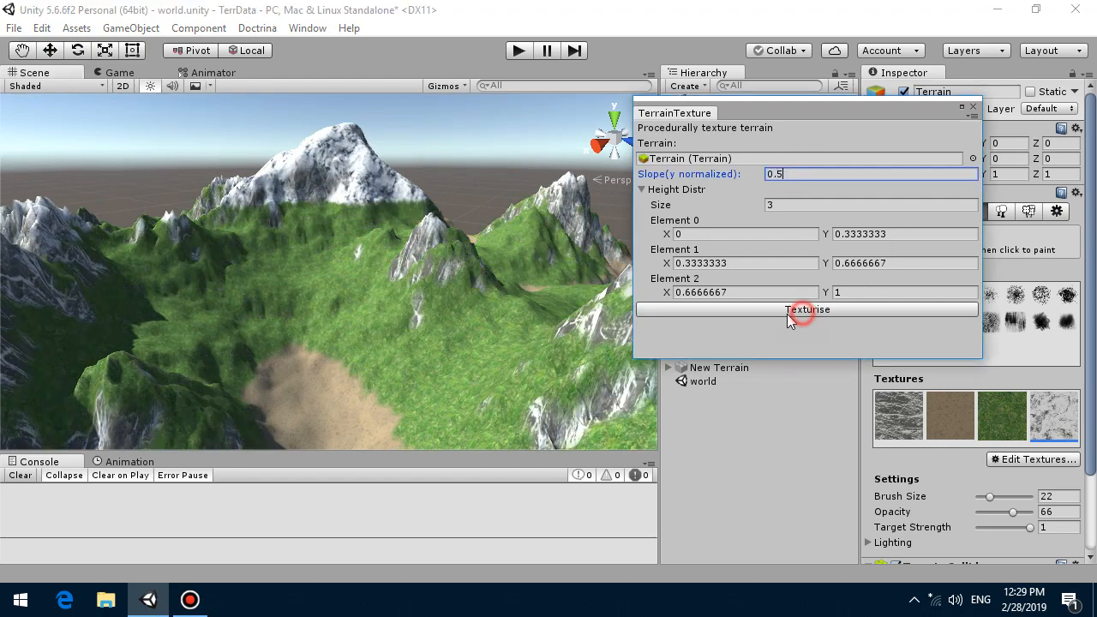
left_click(806, 308)
type("0.7")
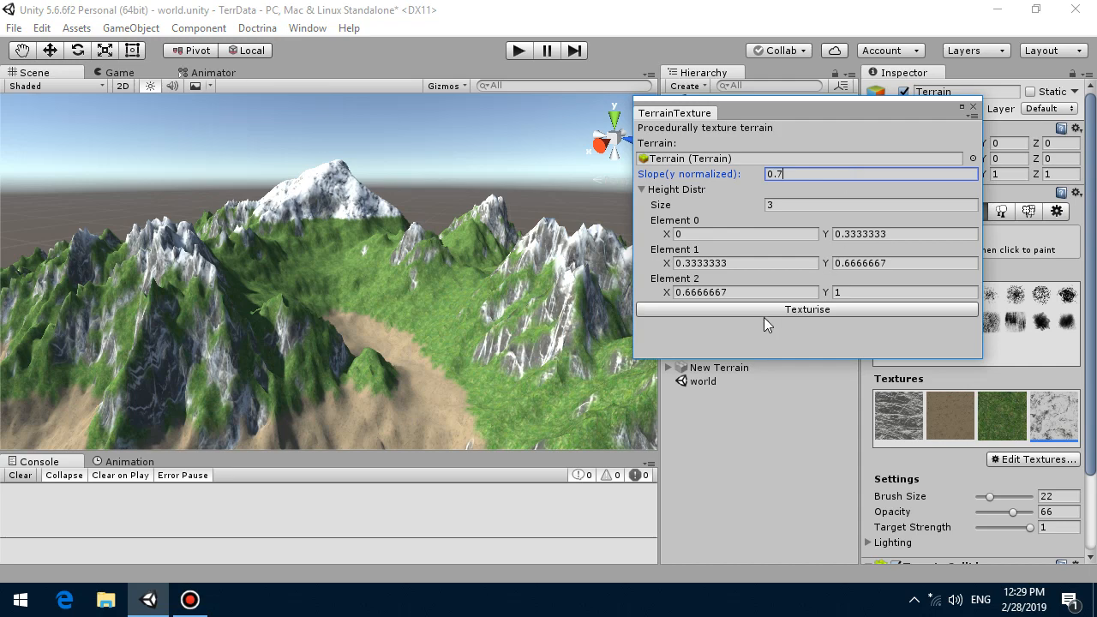
left_click(806, 309)
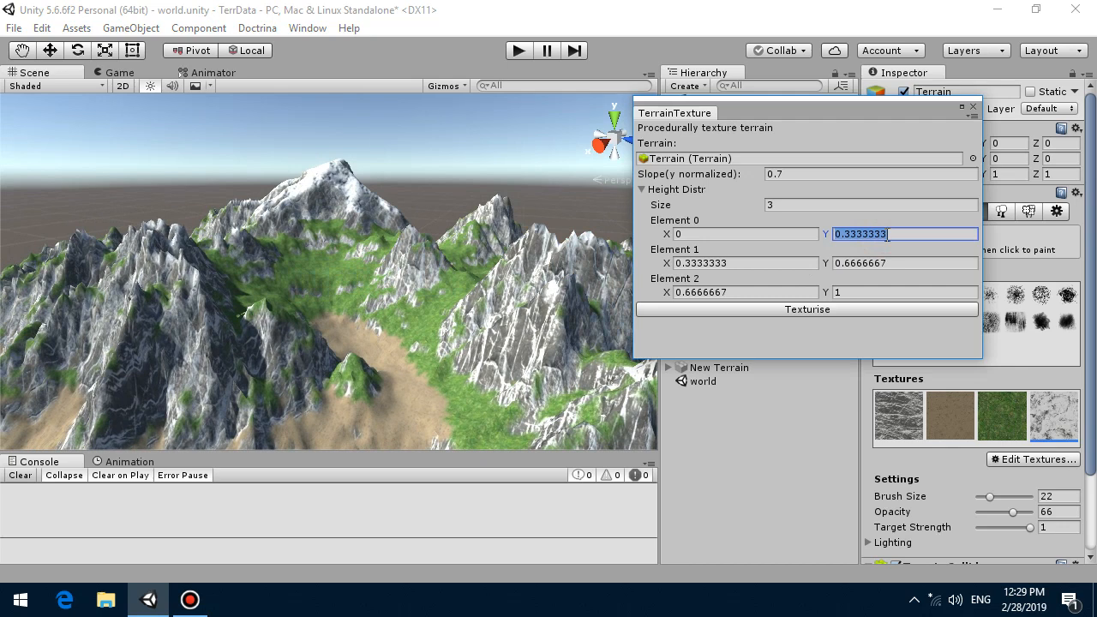
Set the height bands to 0–0.2, 0.2–0.4 and 0.4–1 and re-texture the mountain
type("0.2")
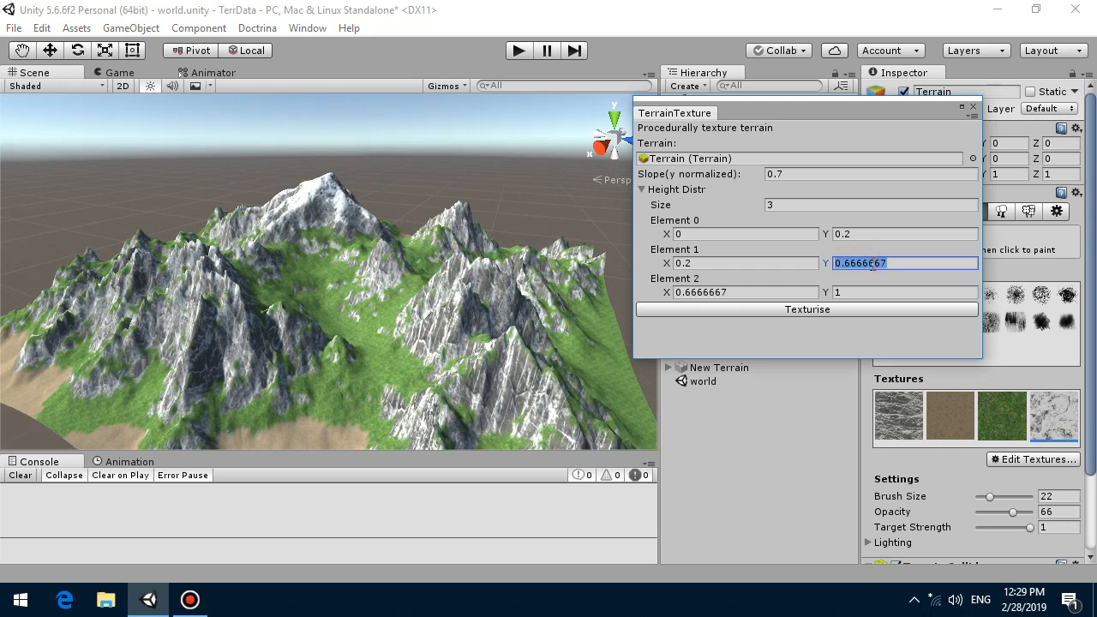
type("0.4")
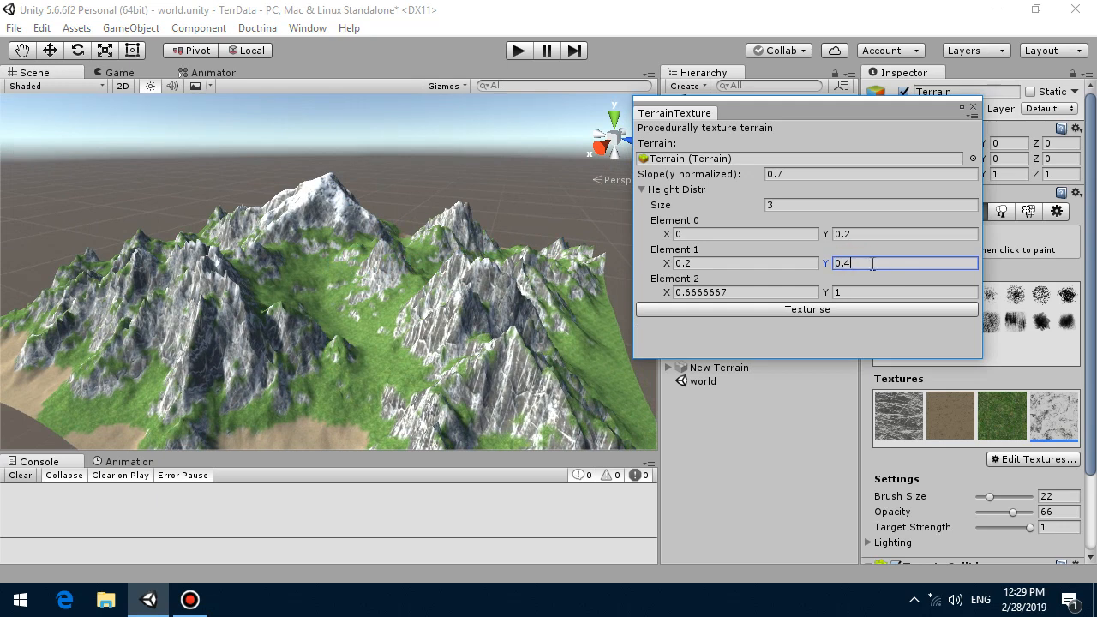
left_click(746, 292)
type("0.4")
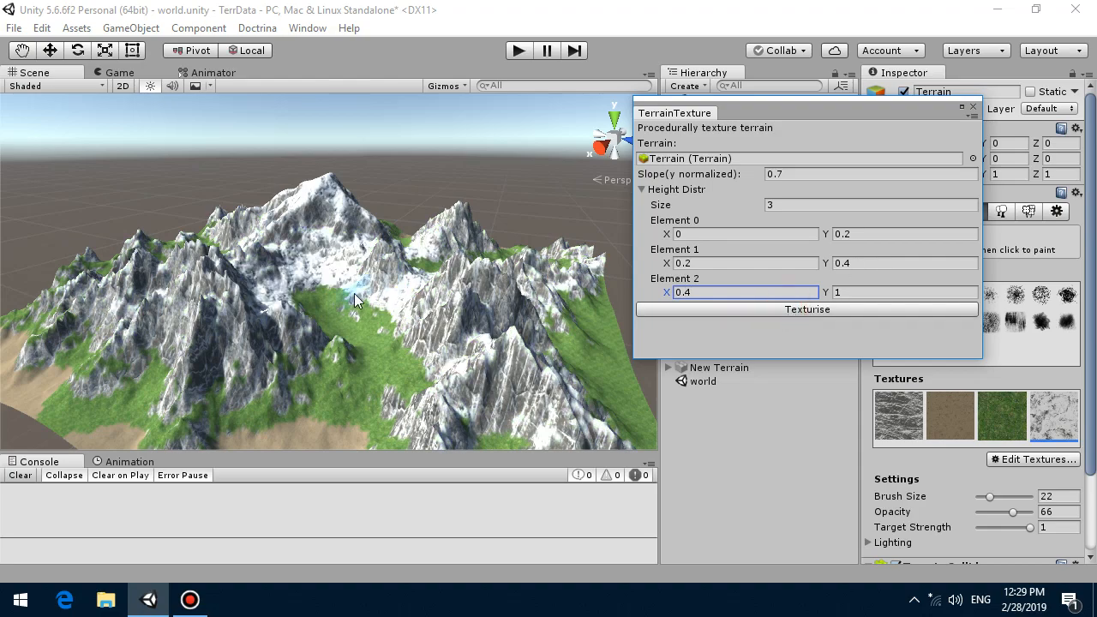
left_click_drag(357, 300, 466, 274)
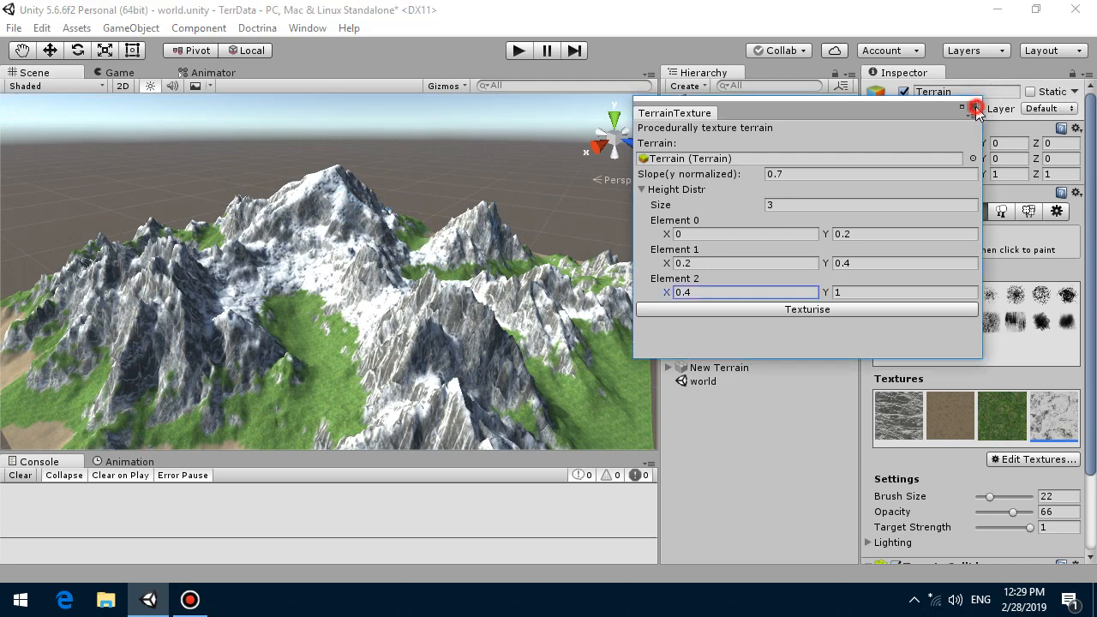
Close the TerrainTexture window, leaving the snow-capped grassy mountain in view
left_click(976, 108)
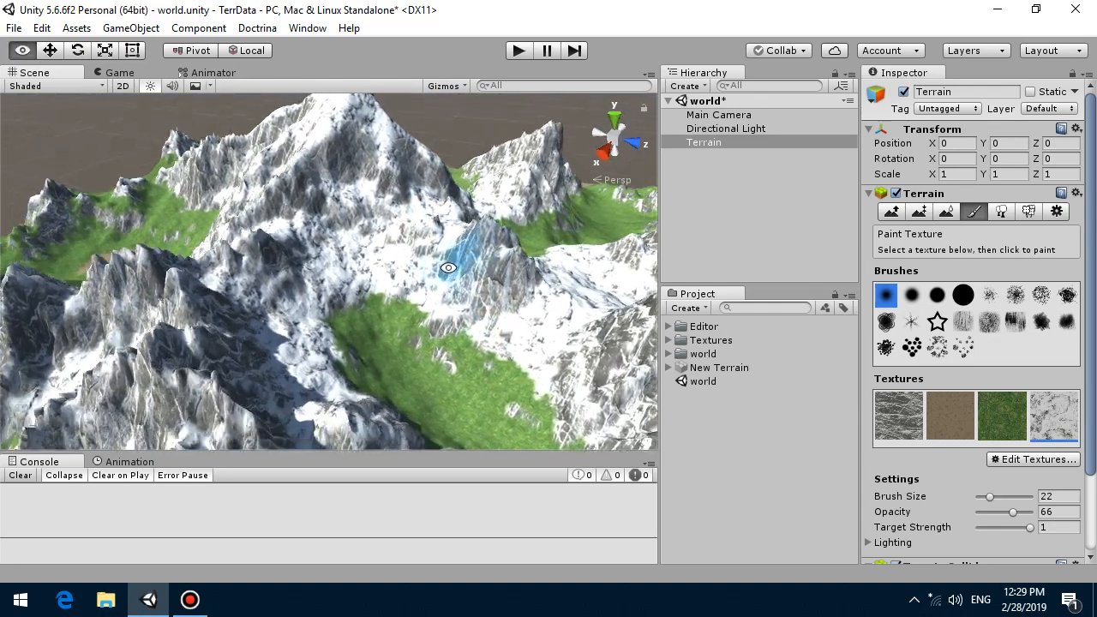
Blur the terrain splatmap with radius 1 using the Doctrina Terrain Texturing blur tool
left_click(257, 27)
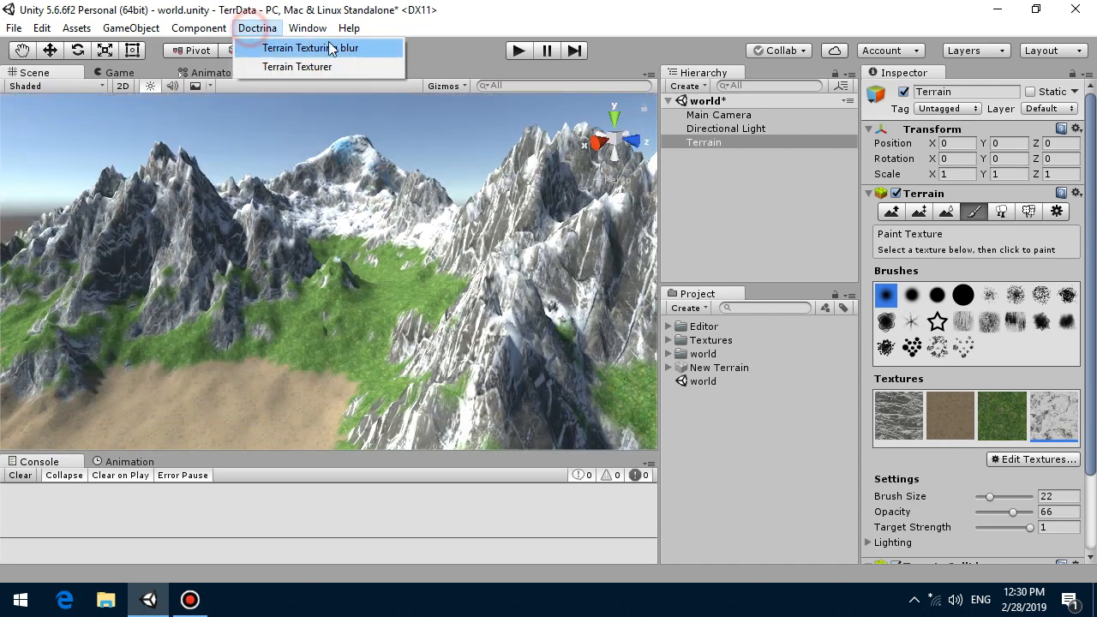
left_click(295, 48)
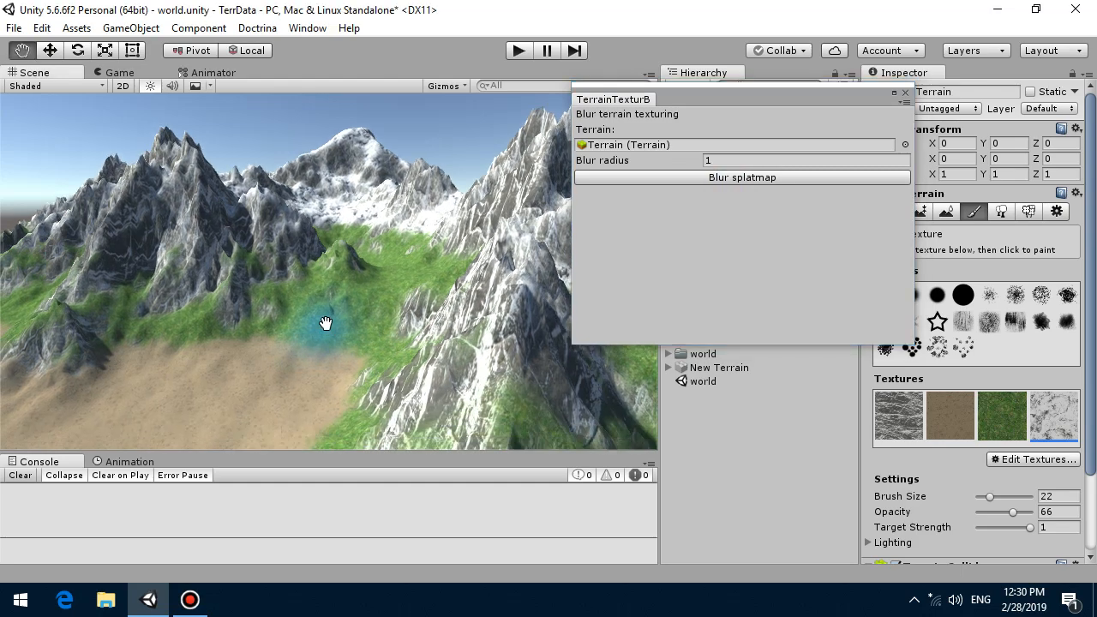
left_click(741, 177)
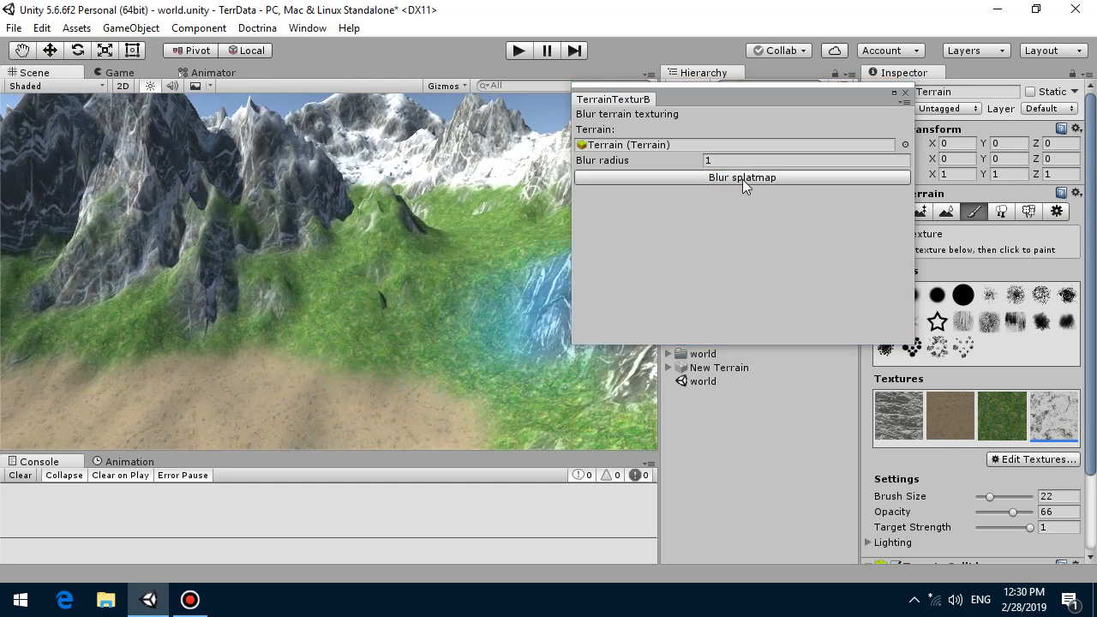
left_click(740, 177)
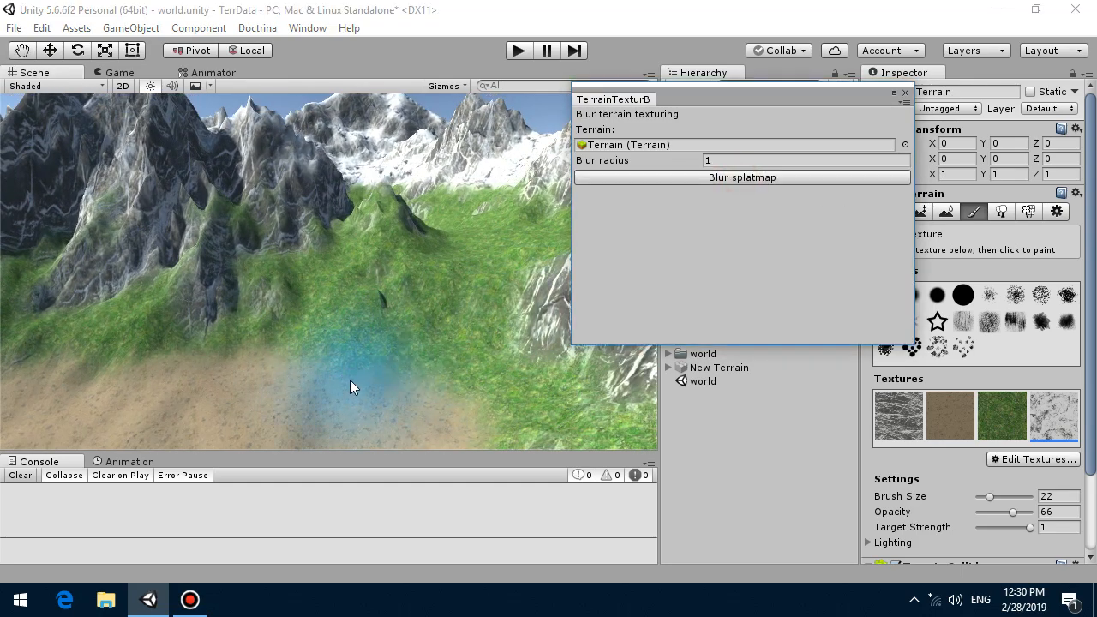